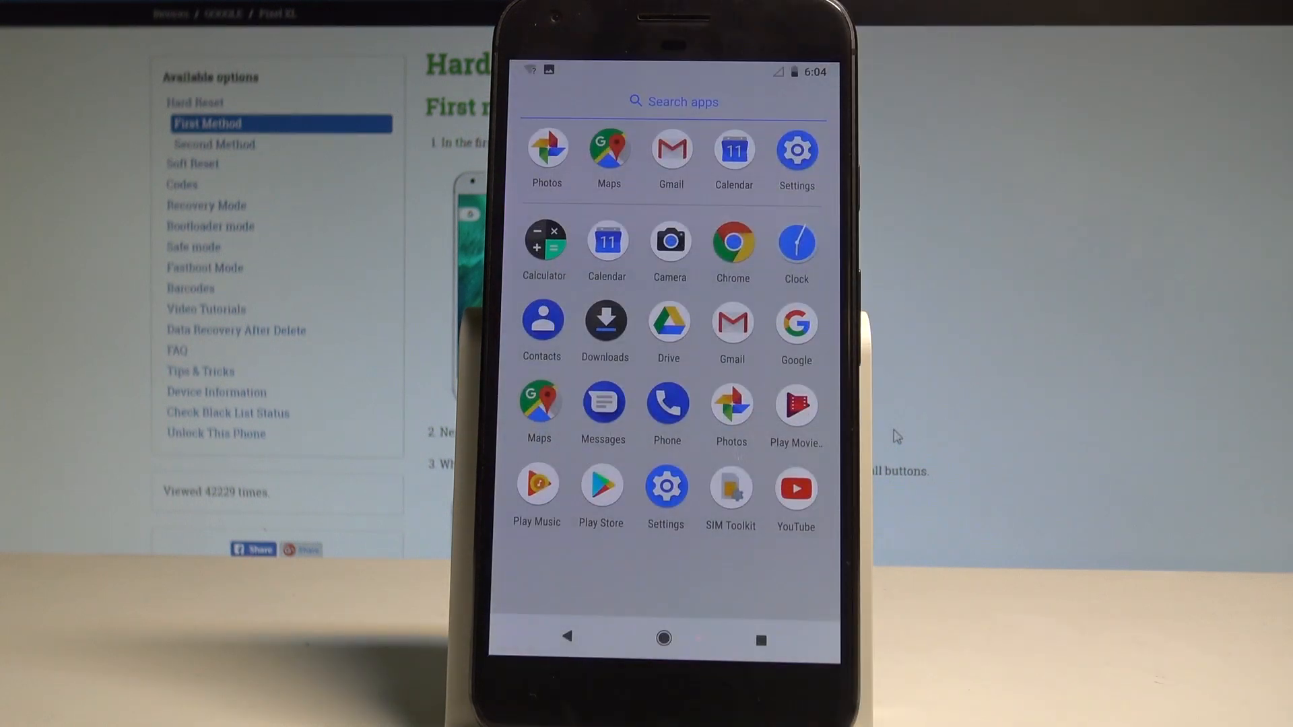
Go through Settings and System to Reset options and choose Reset app preferences.
left_click(795, 150)
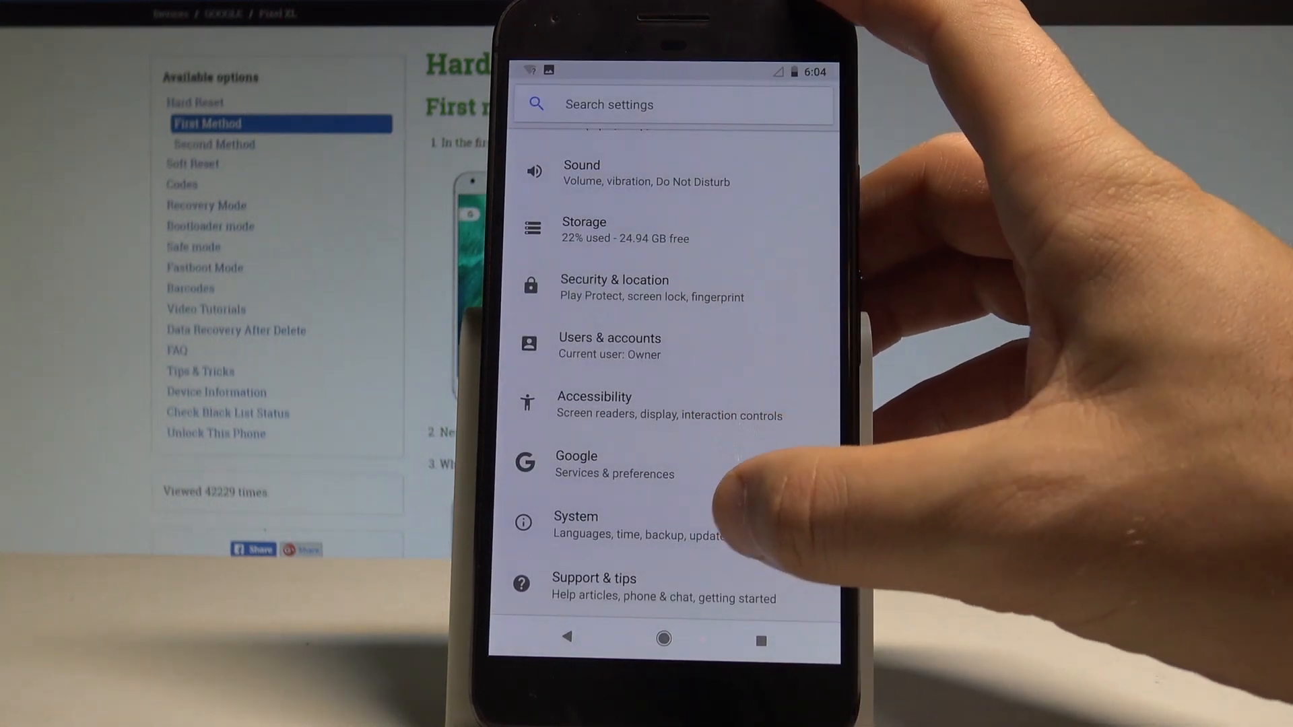
left_click(576, 524)
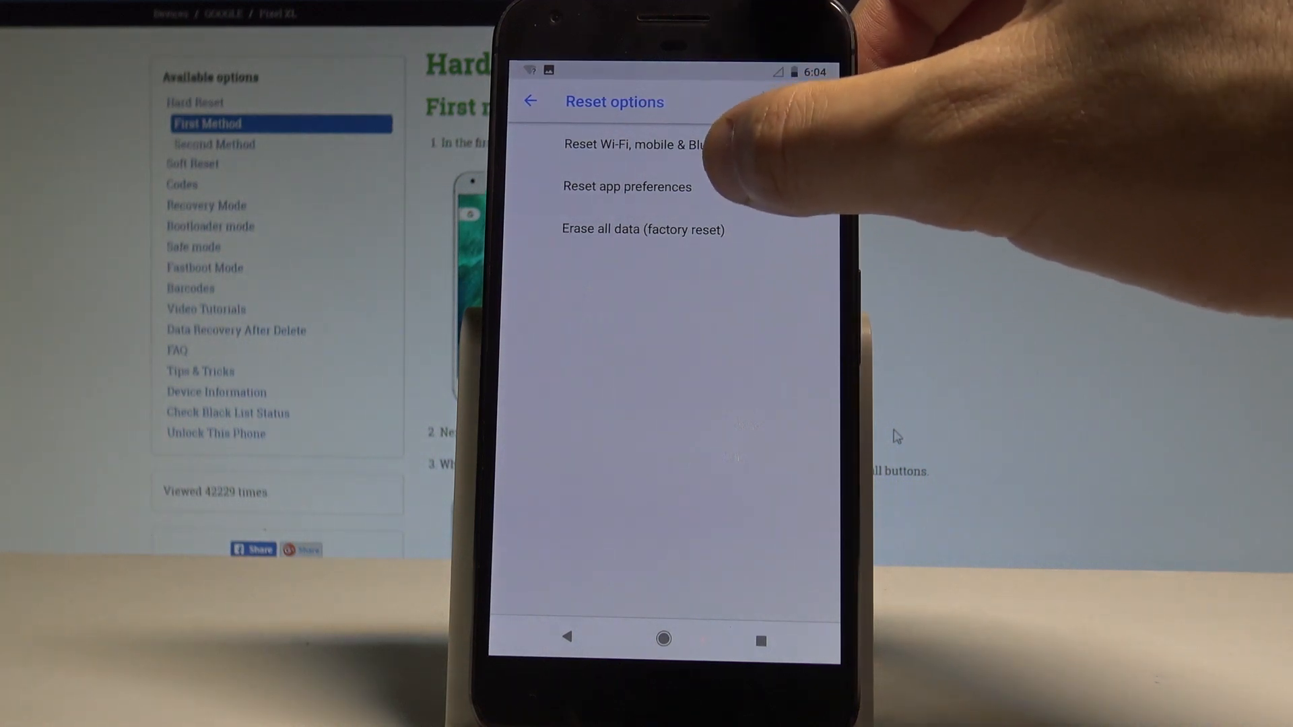
left_click(627, 186)
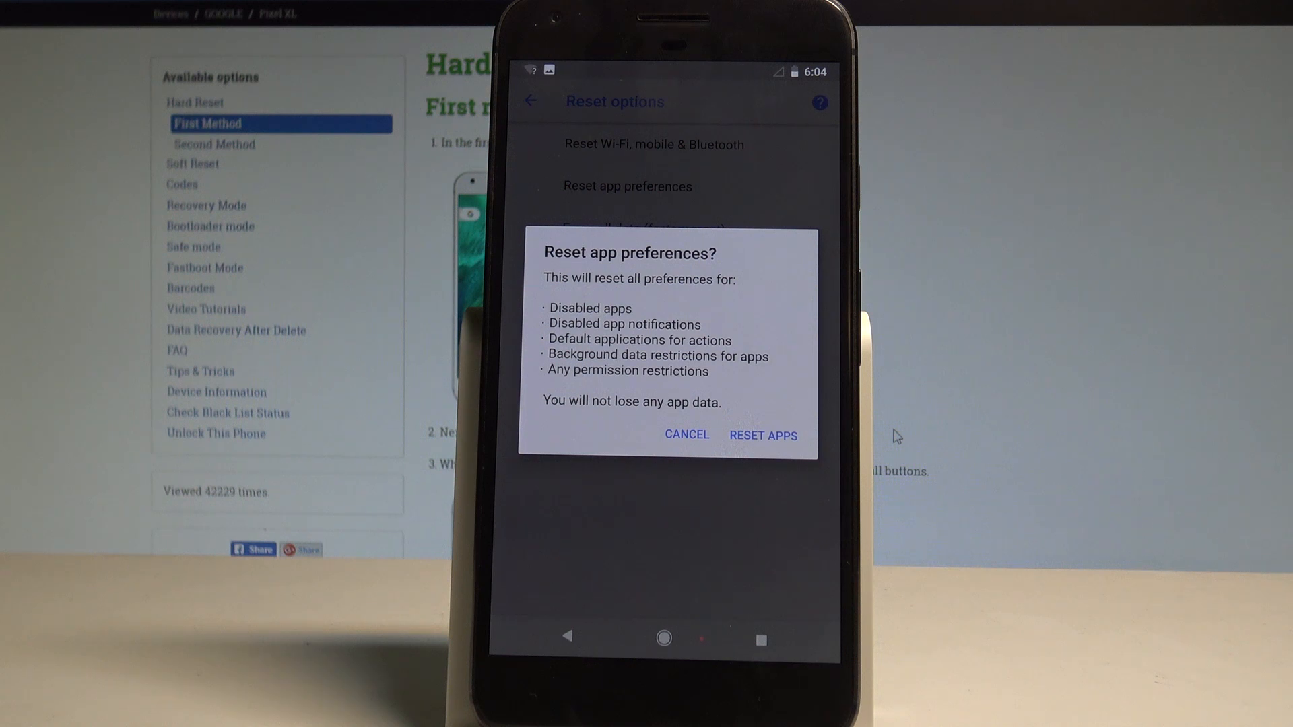
Confirm RESET APPS, back out to System, and return to the home screen.
left_click(686, 434)
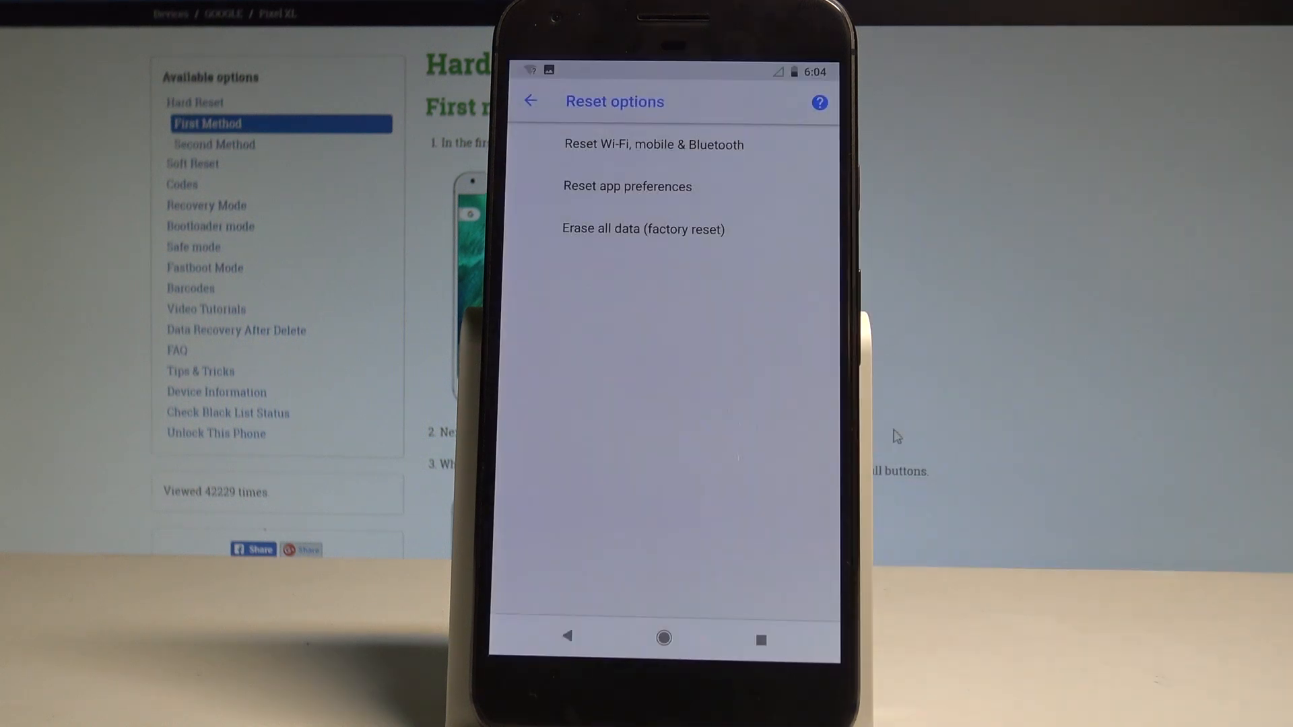
left_click(532, 100)
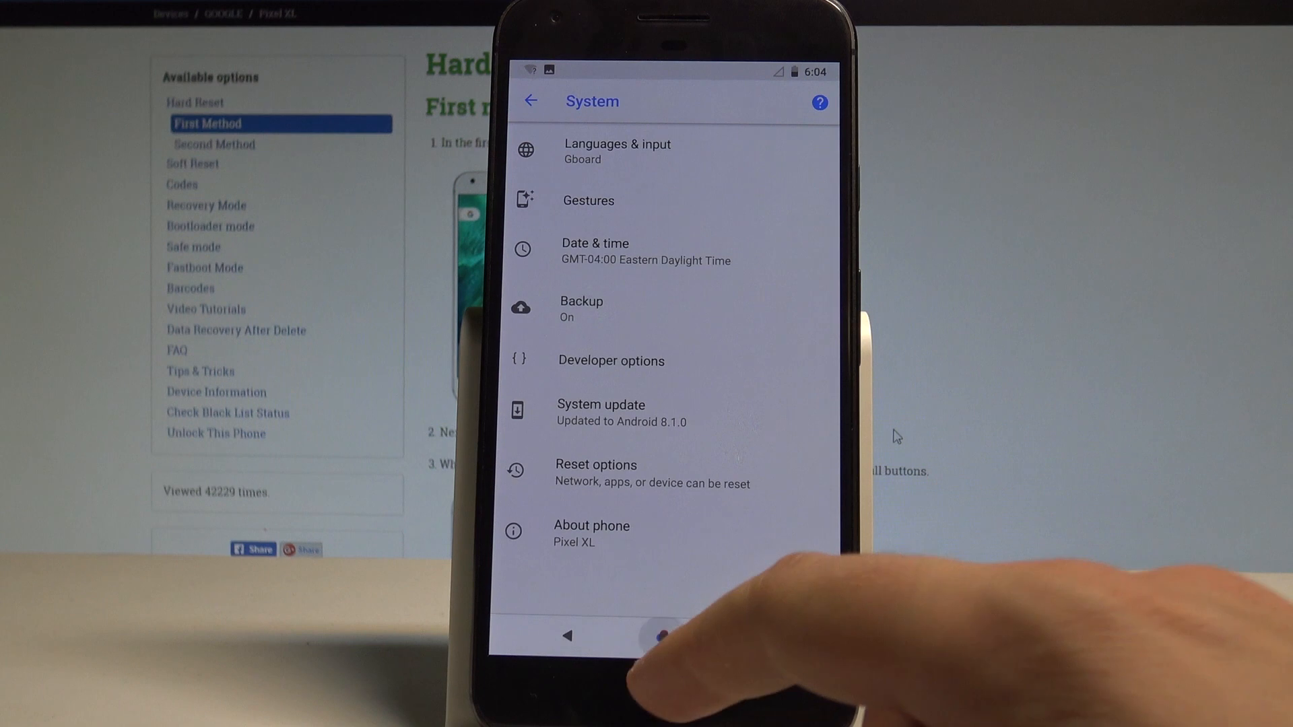
left_click(664, 635)
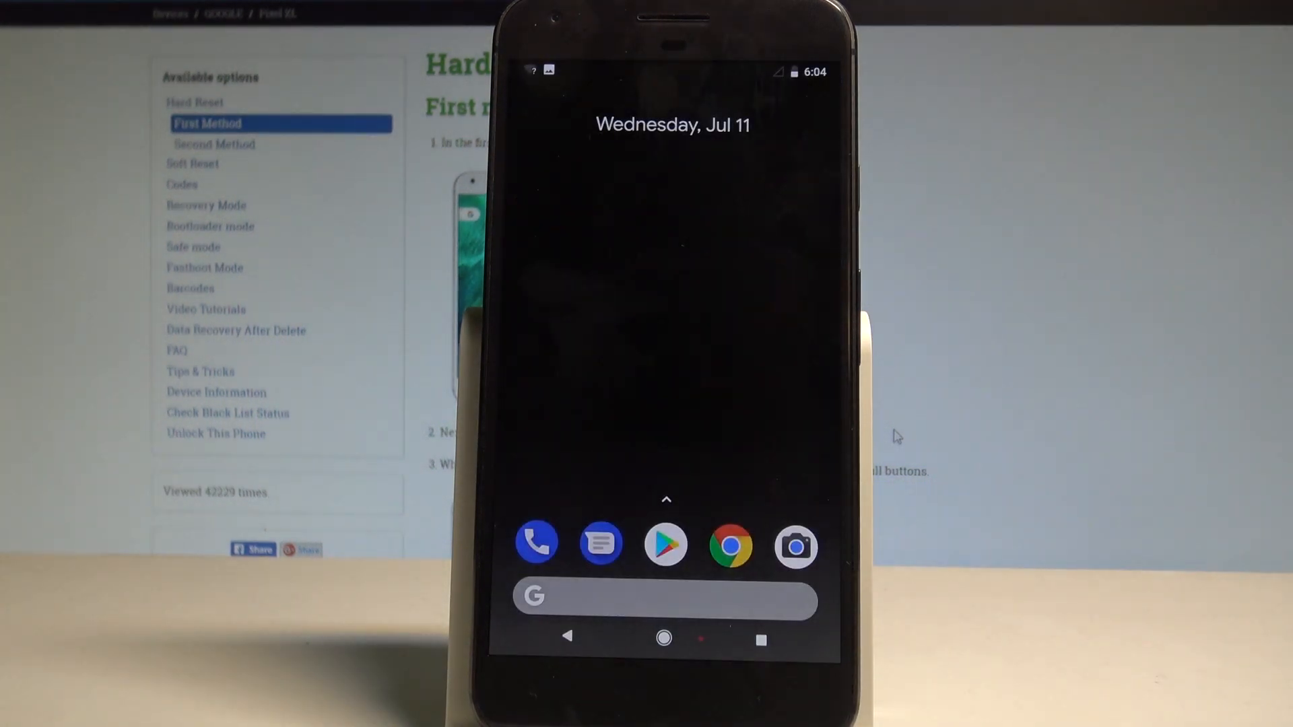